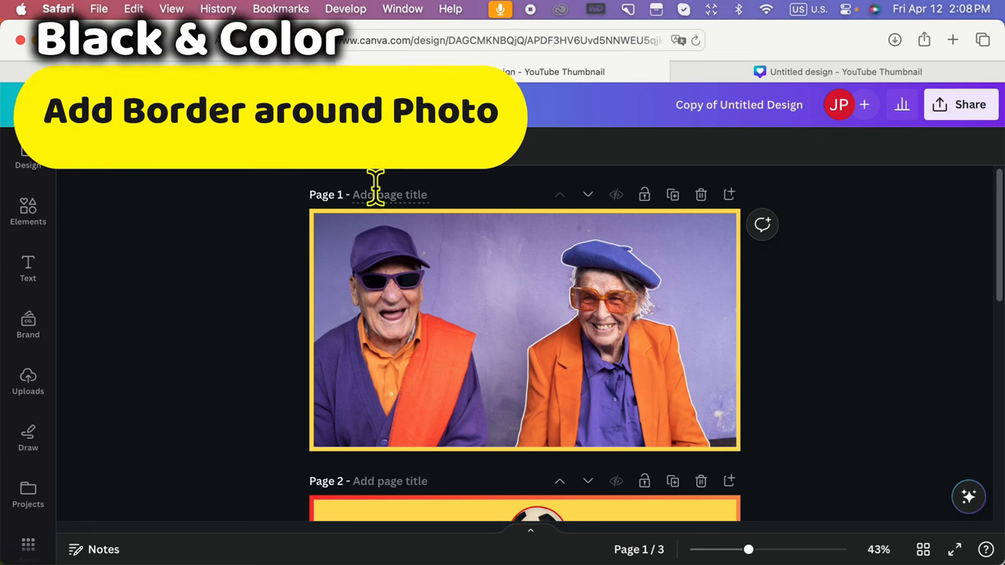
Return to the Untitled design YouTube thumbnail via the Canva home page.
scroll(down, 3)
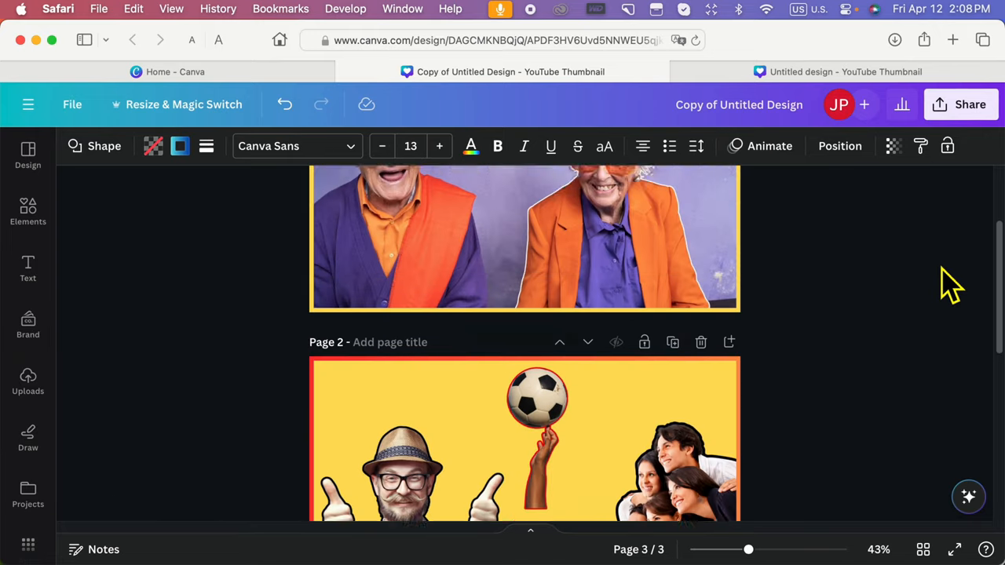
scroll(up, 3)
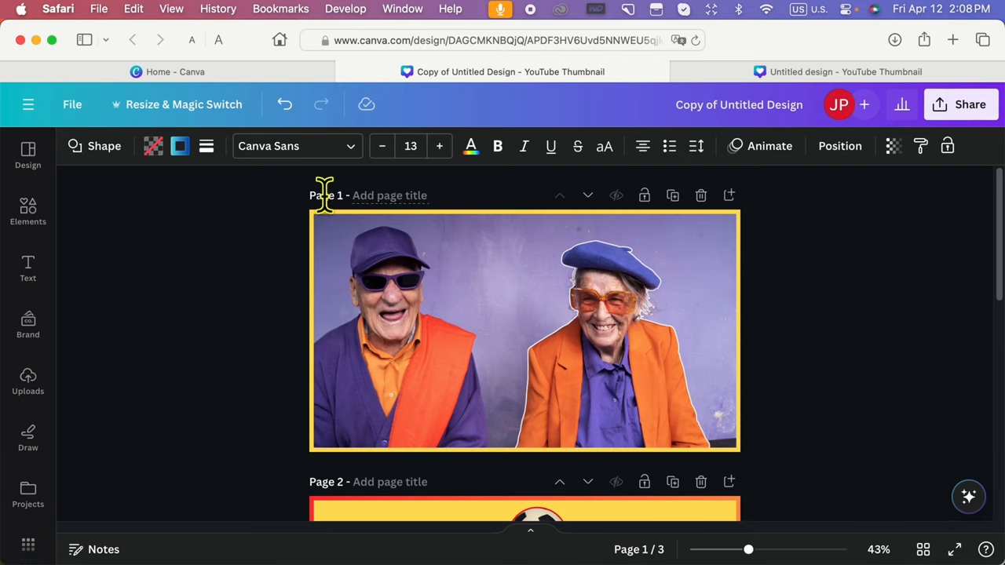
mouse_move(298, 279)
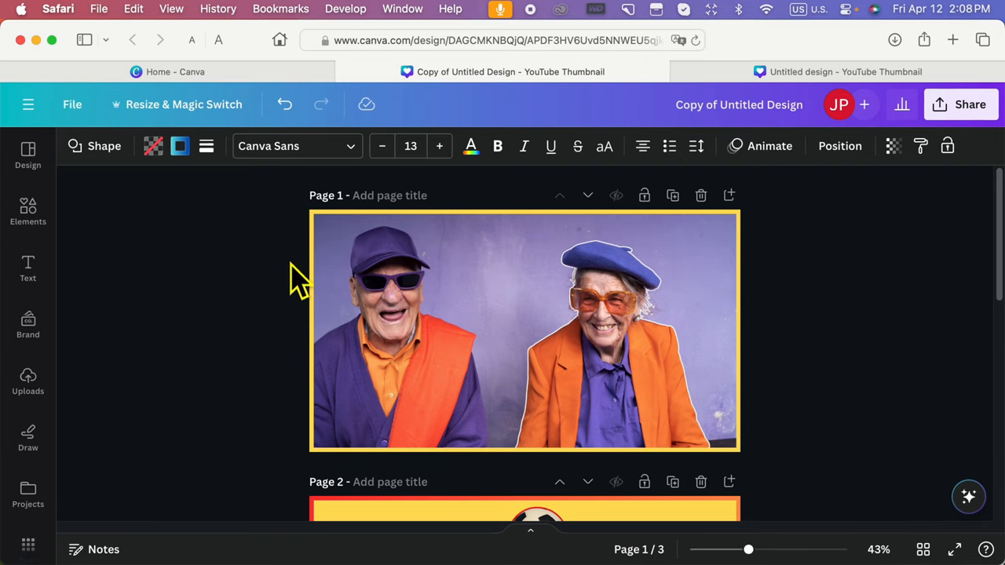
mouse_move(270, 94)
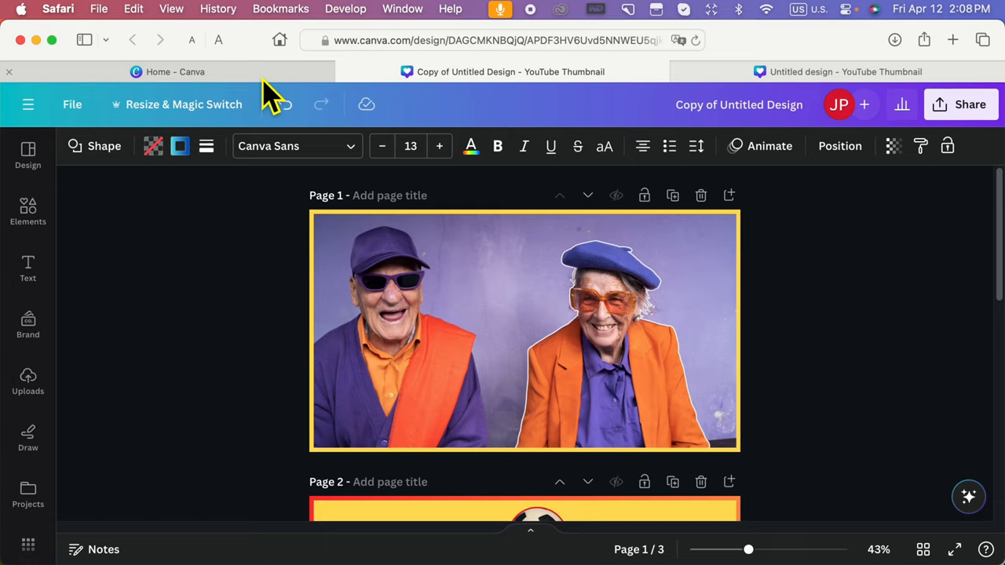
click(174, 72)
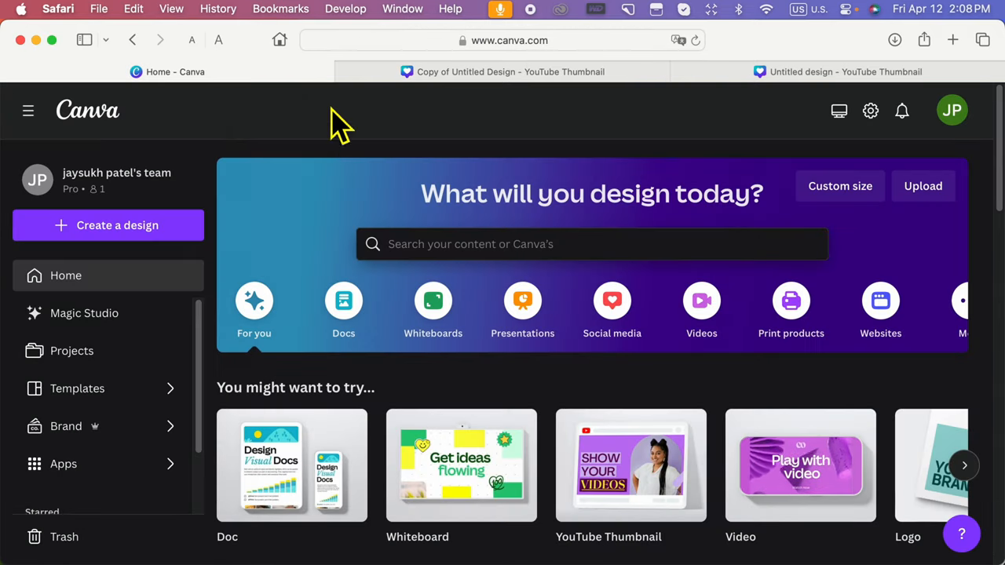
scroll(down, 3)
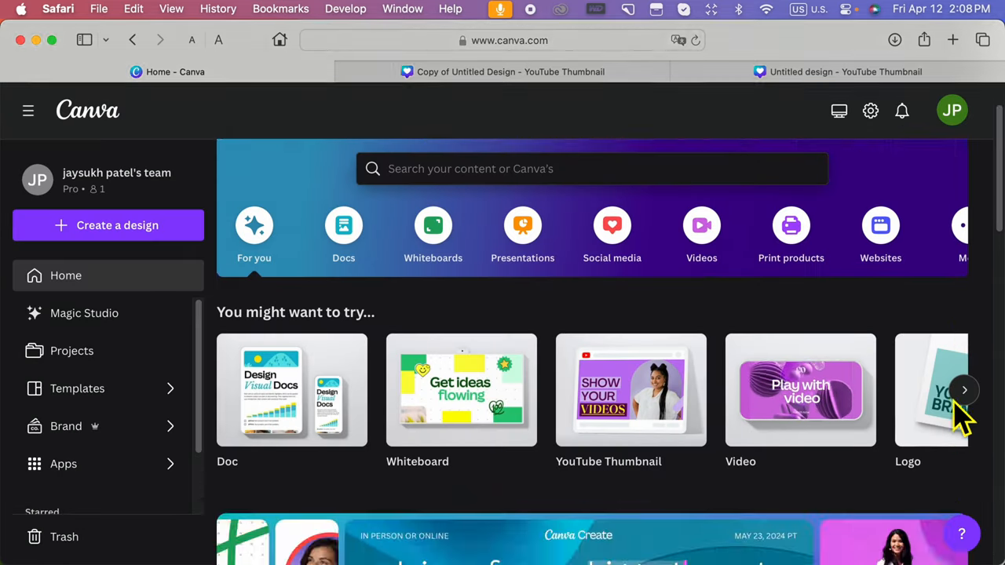
click(117, 225)
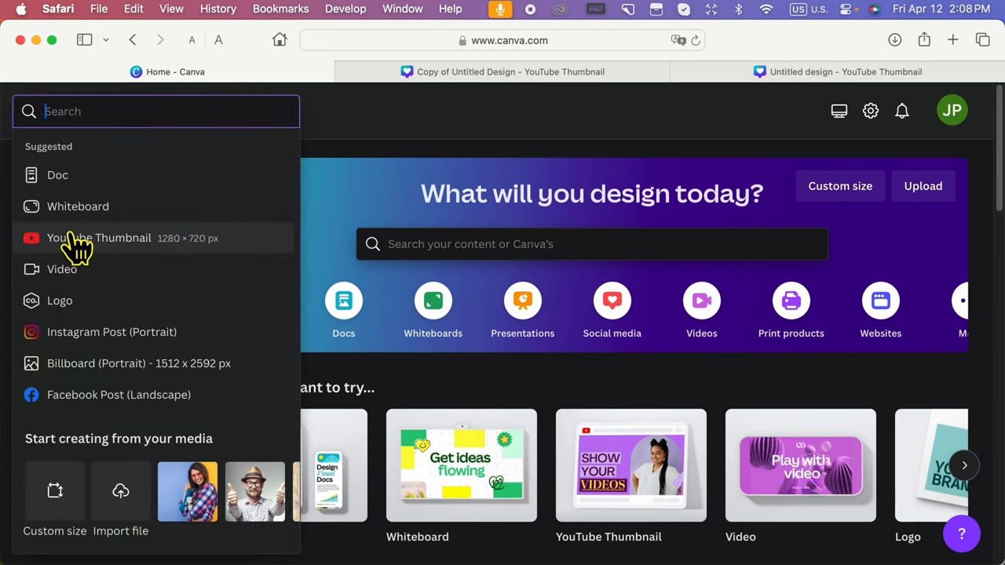
mouse_move(639, 106)
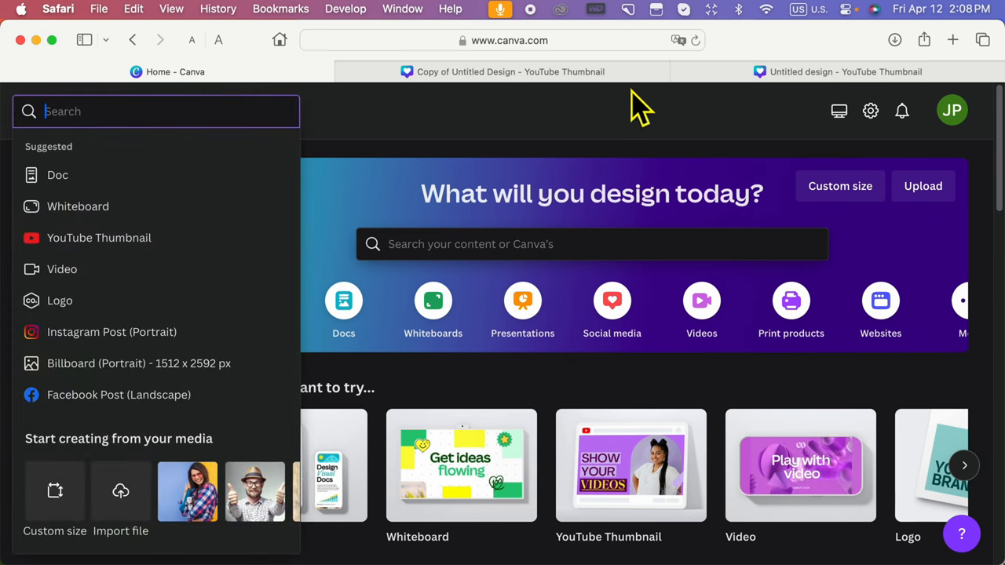
click(844, 72)
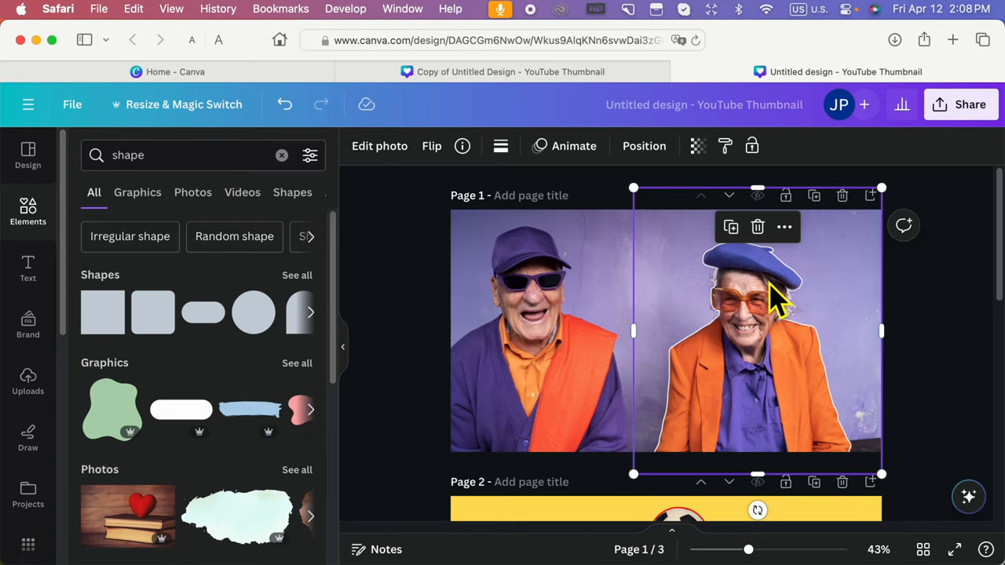
Search Elements for 'shape' and add a square onto the page 1 photo.
scroll(down, 3)
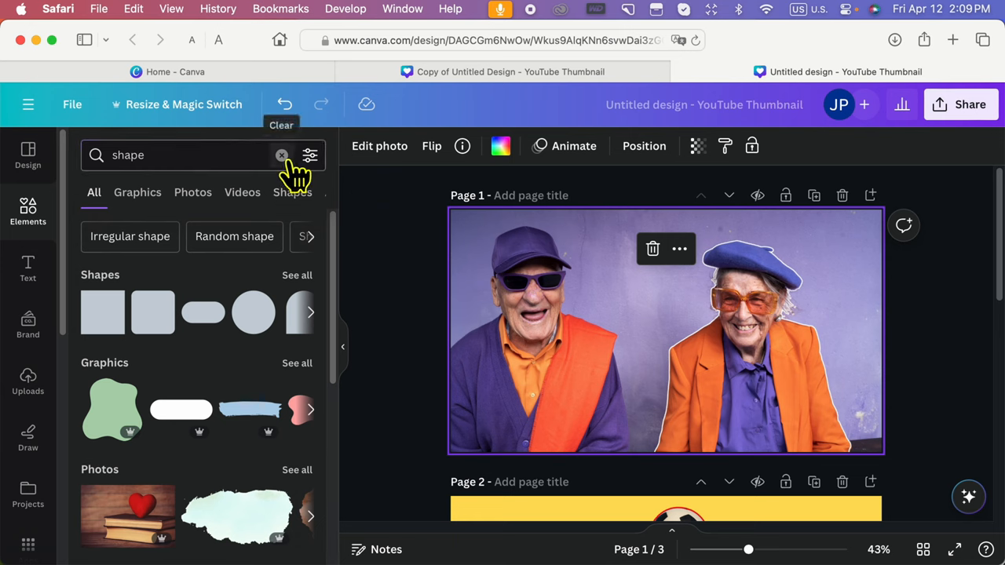
click(282, 154)
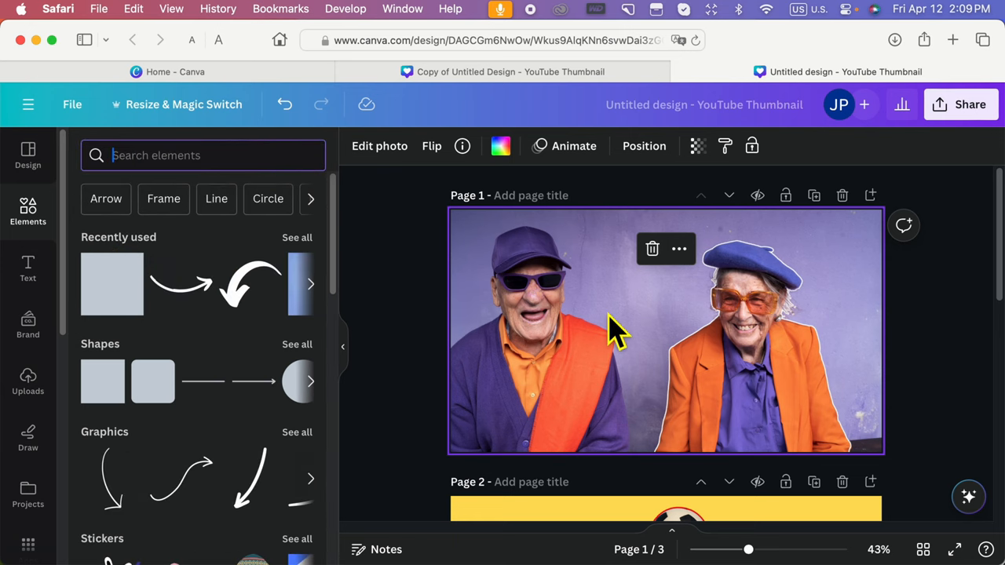
mouse_move(138, 279)
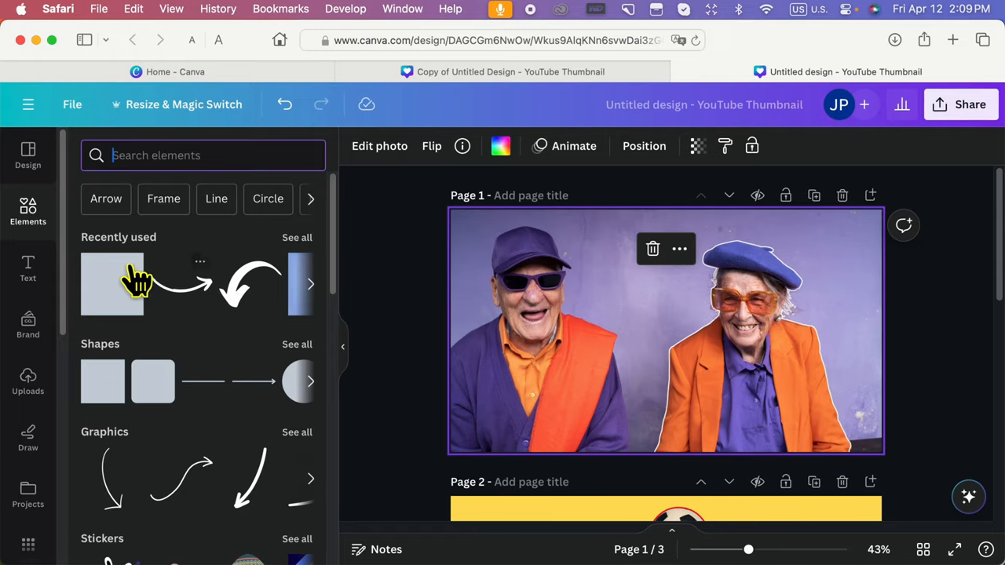
mouse_move(271, 181)
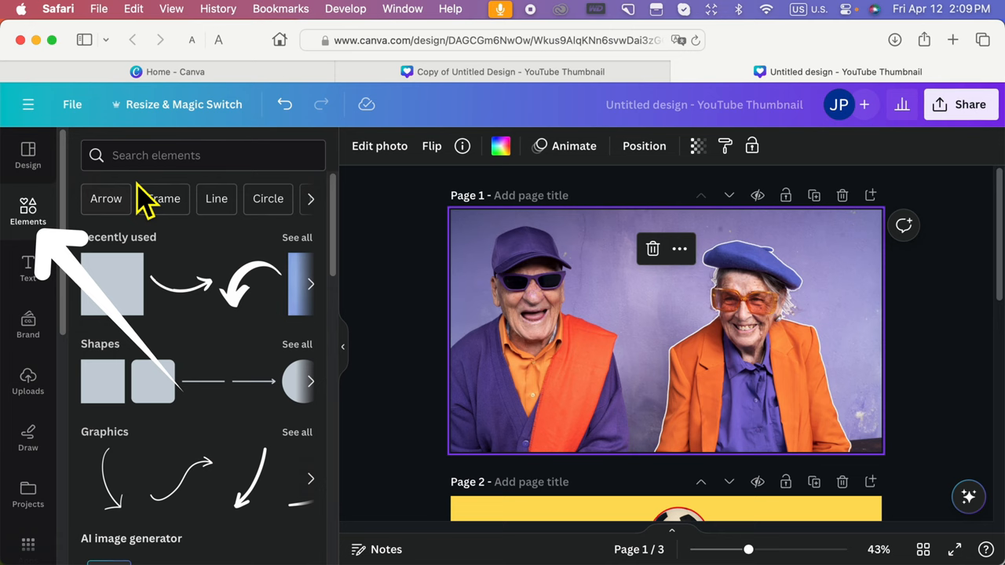
text(shape)
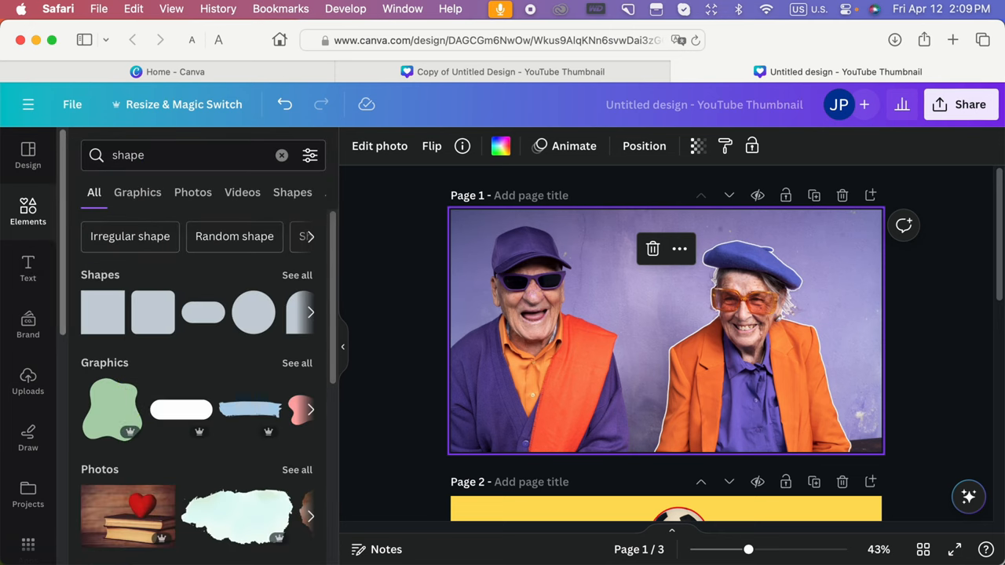
click(102, 312)
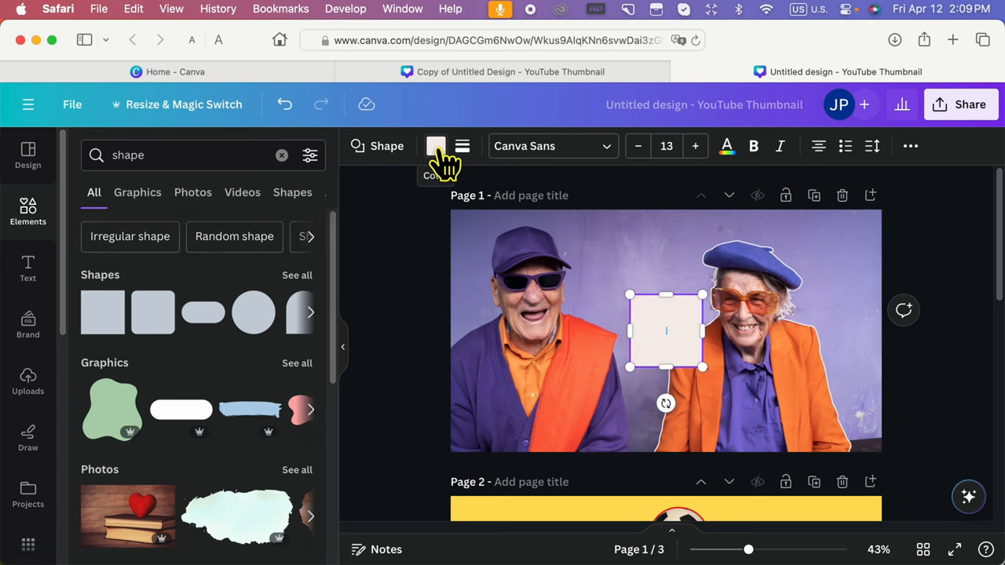
Set the square's fill colour to transparent.
click(435, 146)
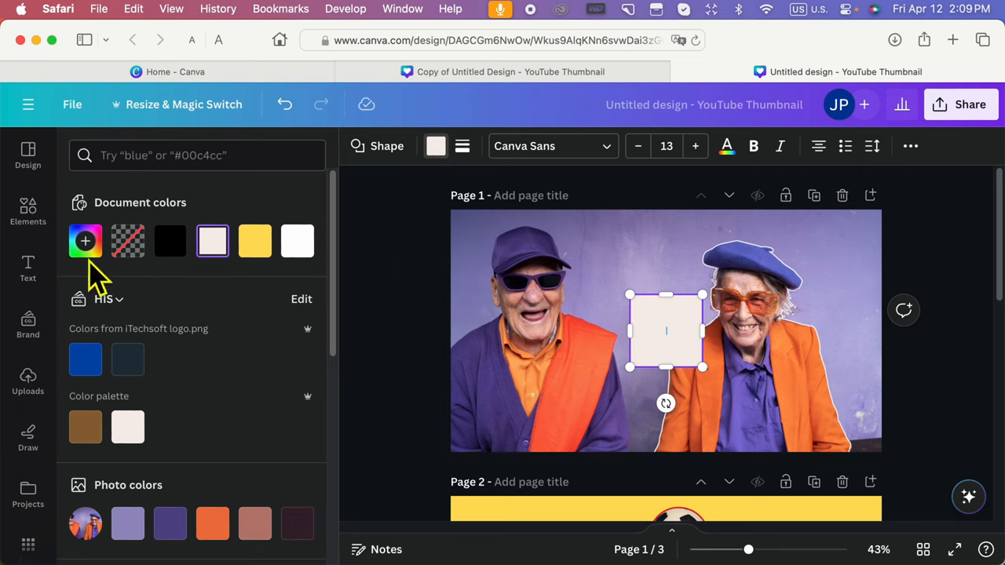
click(127, 241)
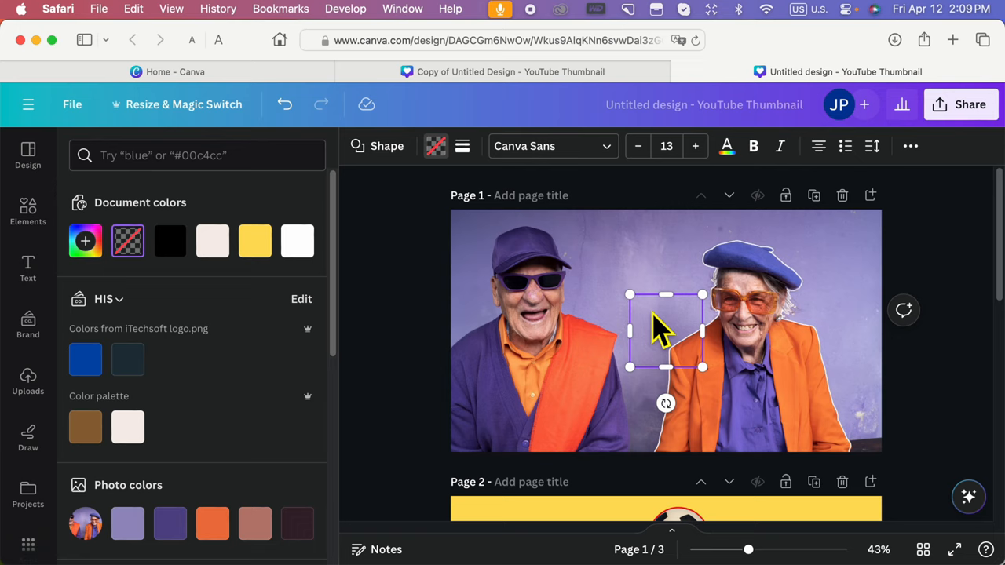
click(461, 146)
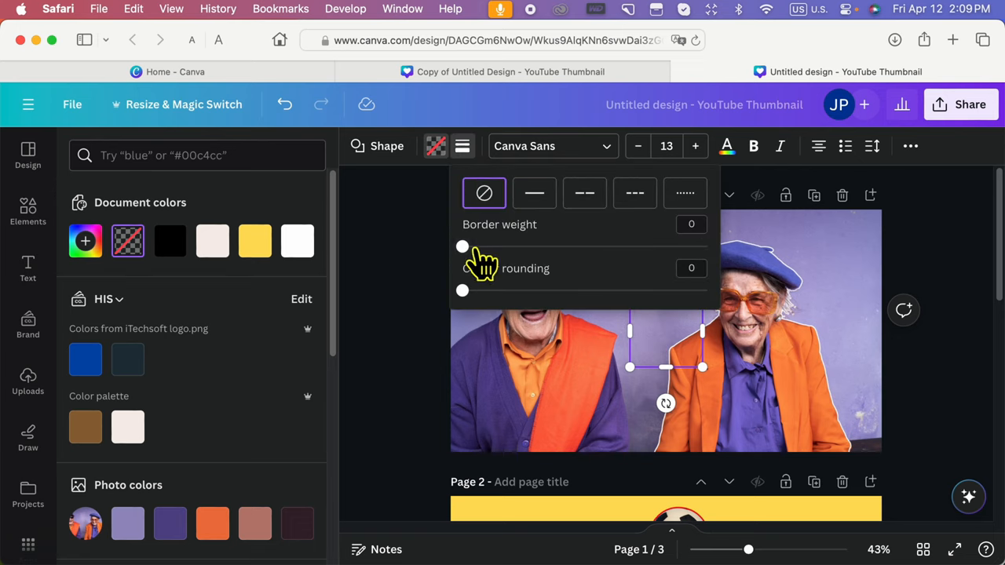
Set the square's border to a solid line with weight 10.
click(634, 193)
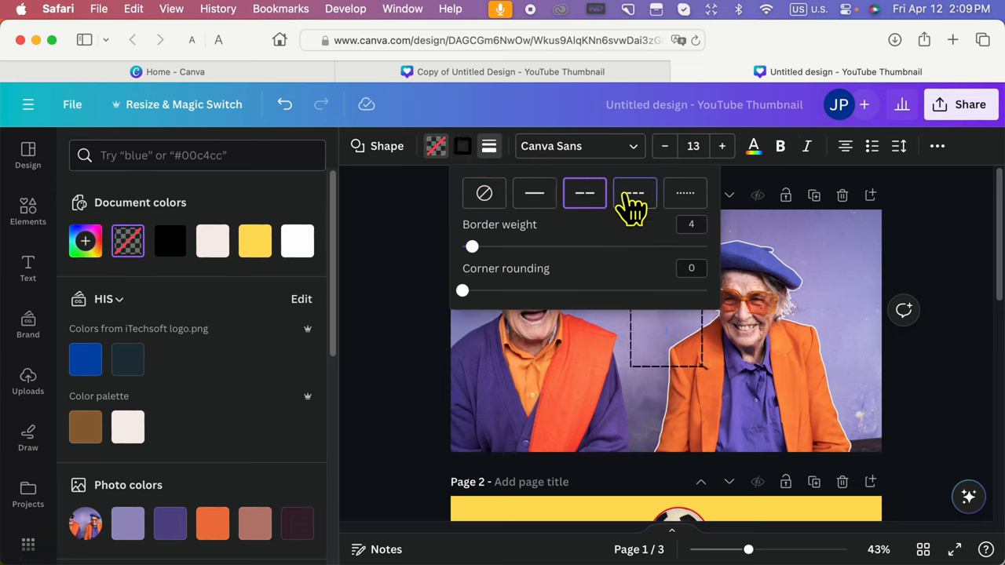
click(534, 193)
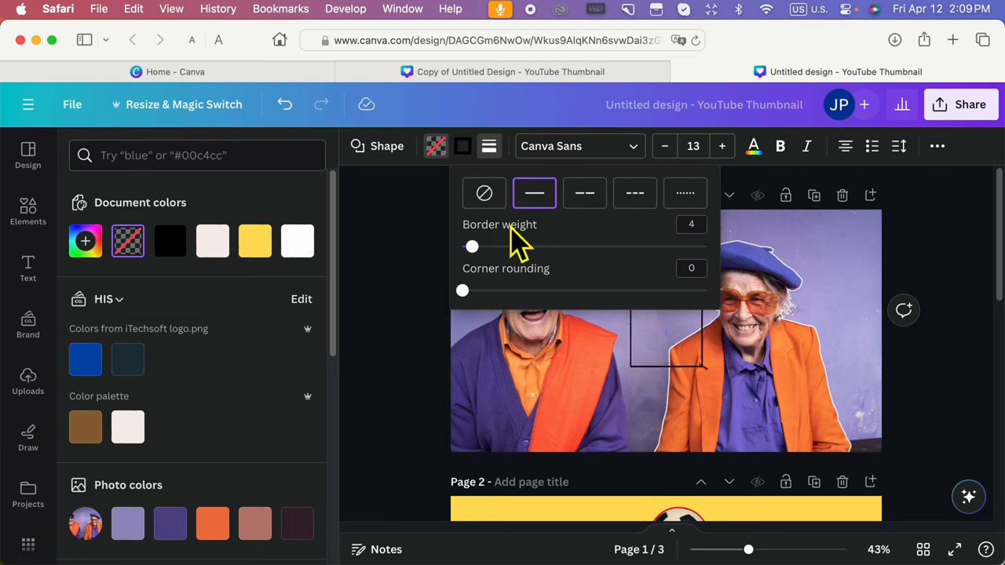
drag(471, 246, 488, 247)
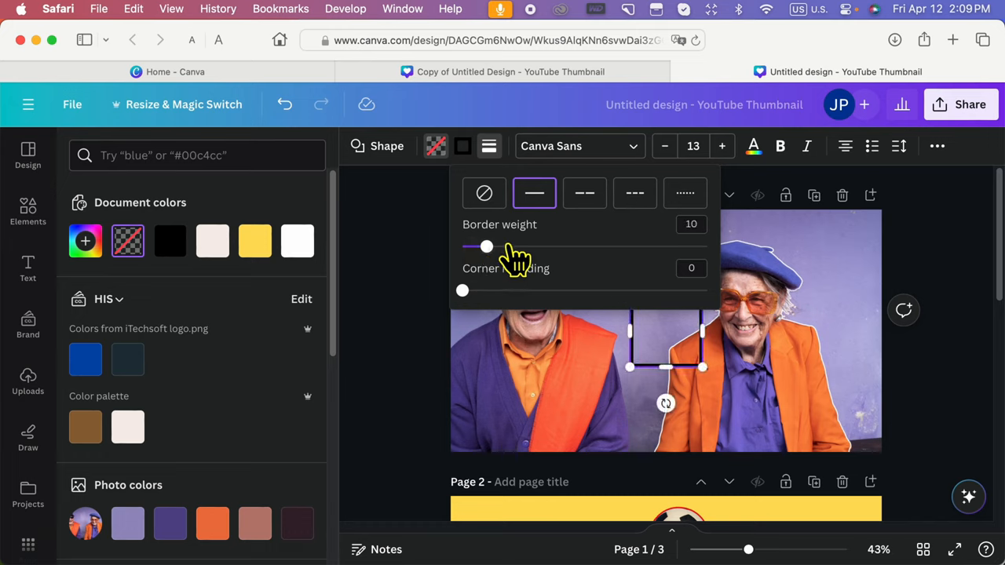
click(462, 146)
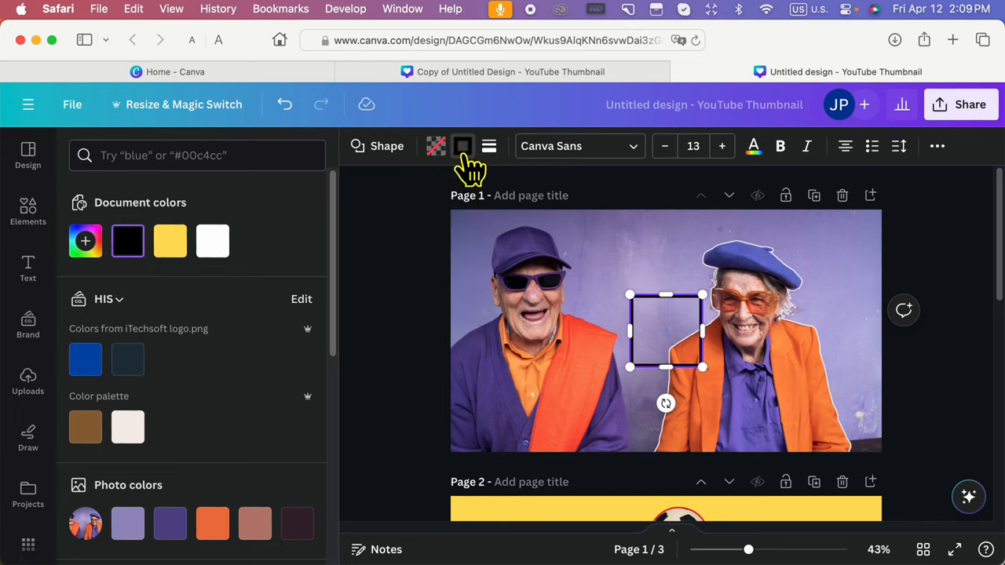
Apply a blue gradient border colour and stretch the square across the photo.
click(169, 241)
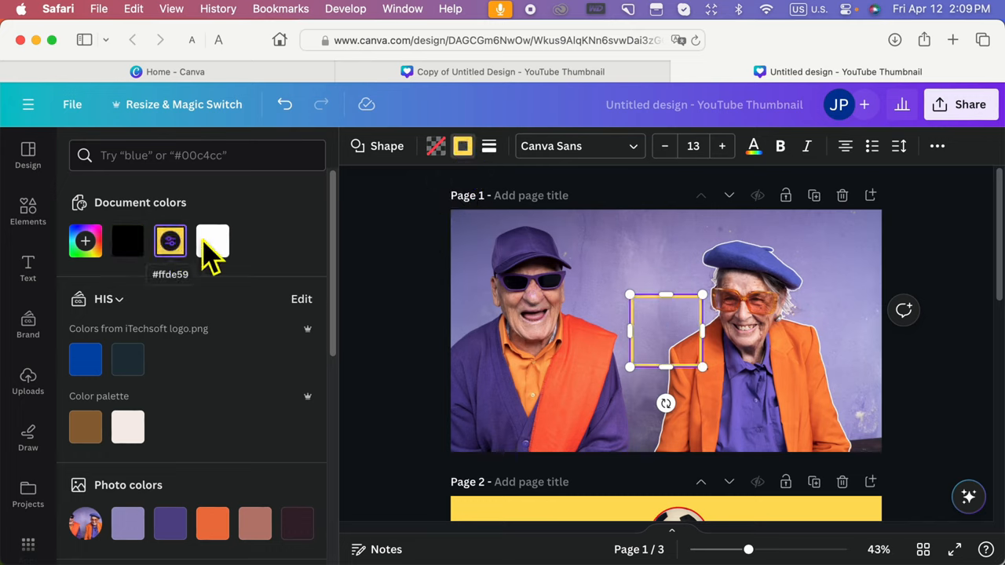
scroll(down, 3)
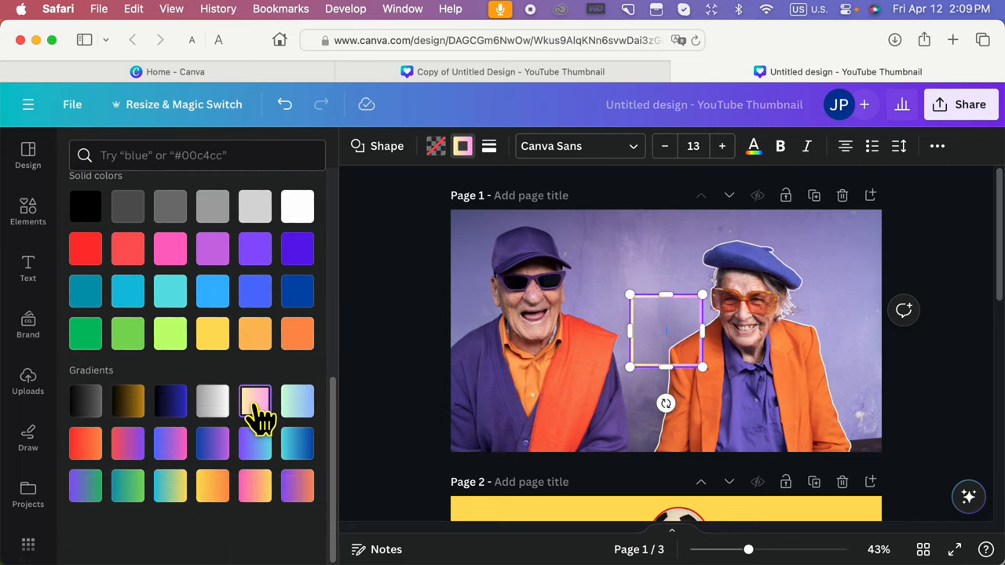
click(296, 443)
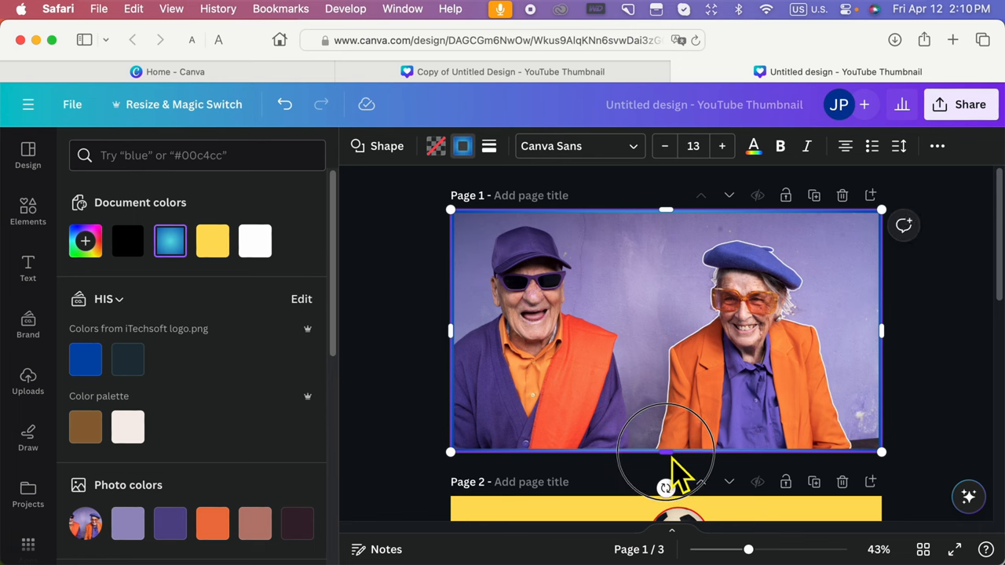
click(27, 210)
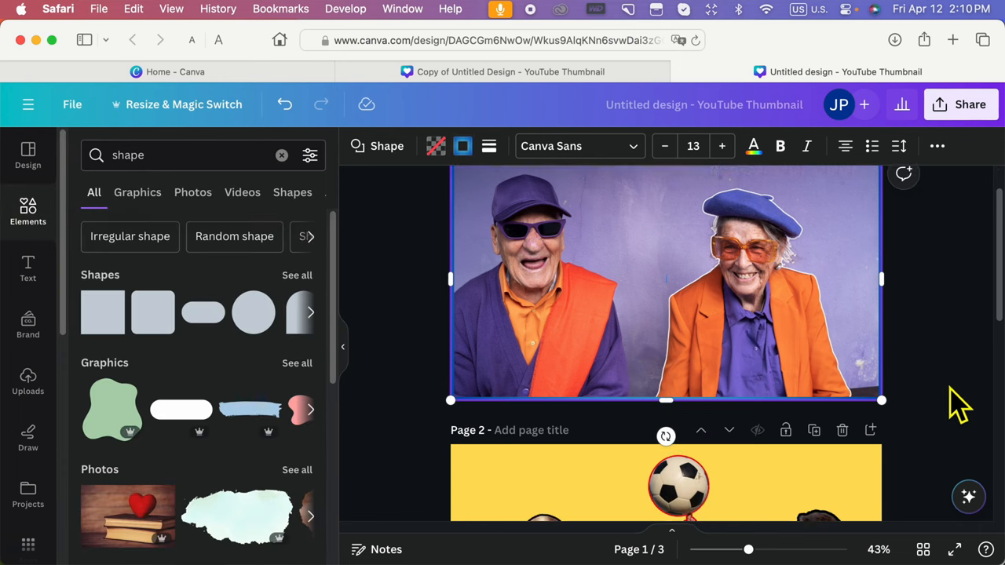
scroll(down, 3)
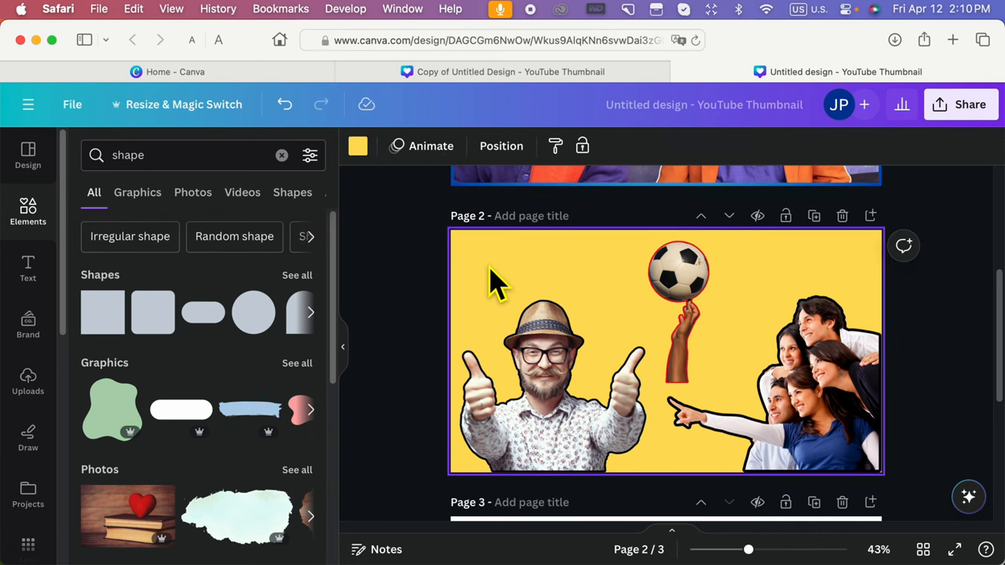
Set the page 2 square's border colour to red from Default colors.
scroll(up, 3)
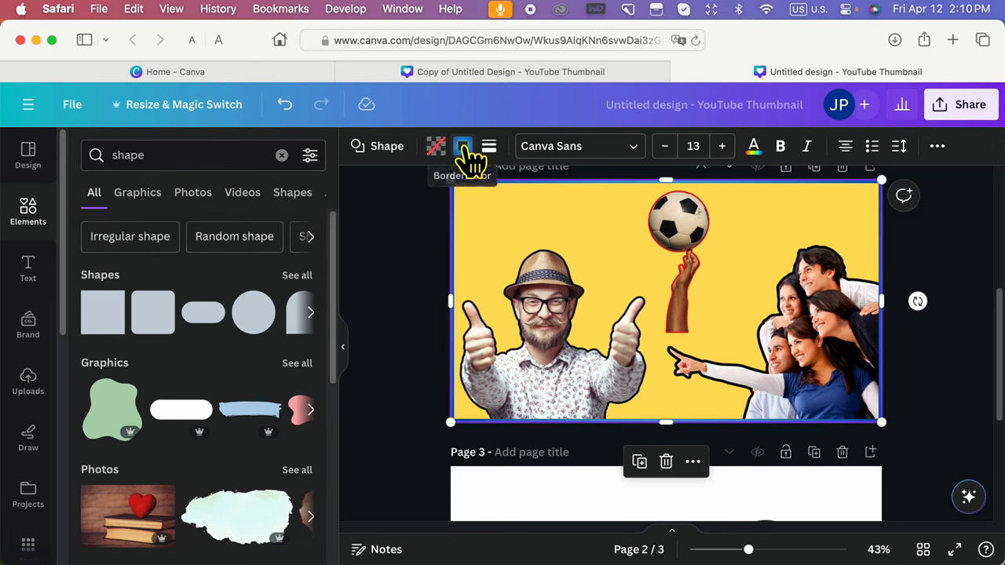
click(463, 146)
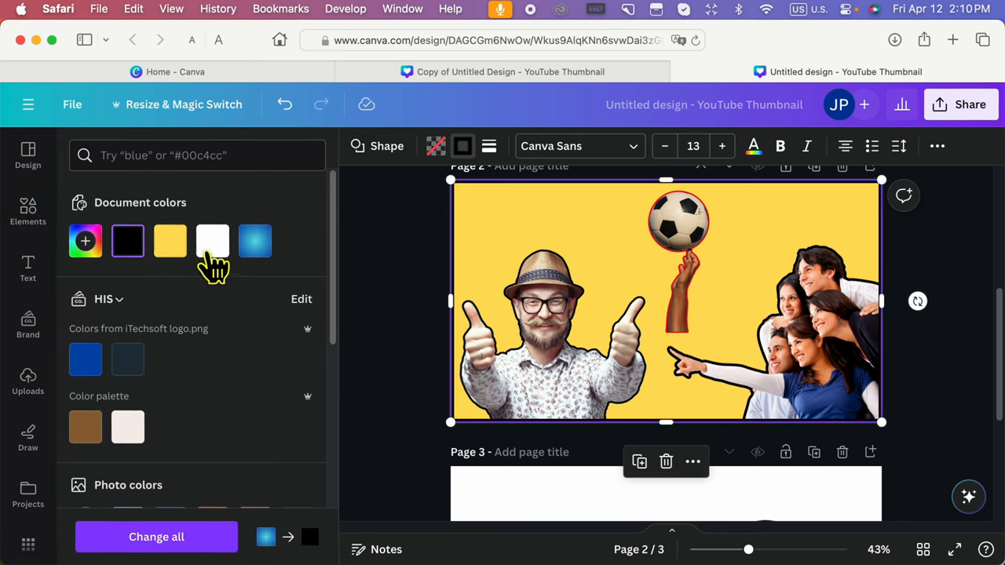
click(85, 369)
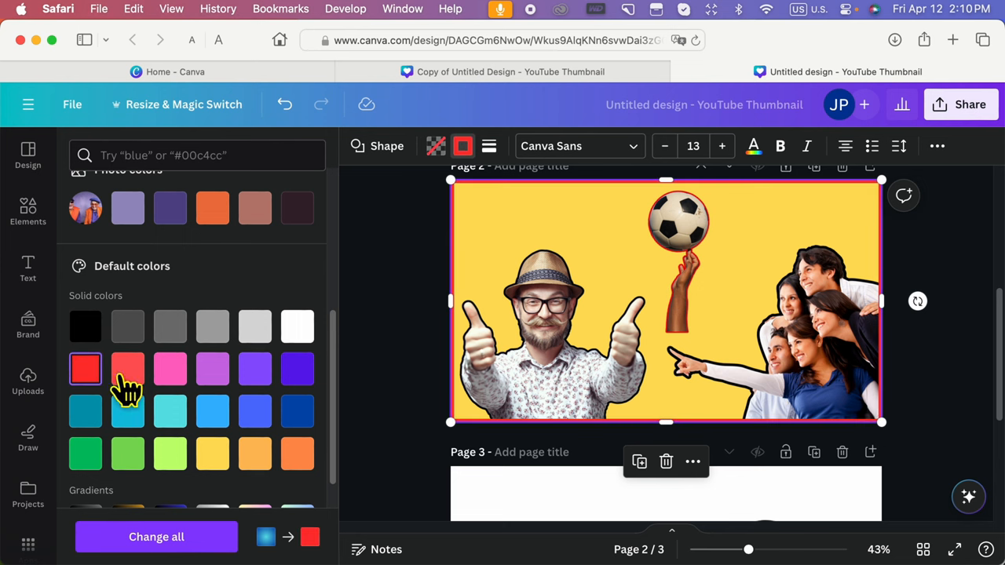